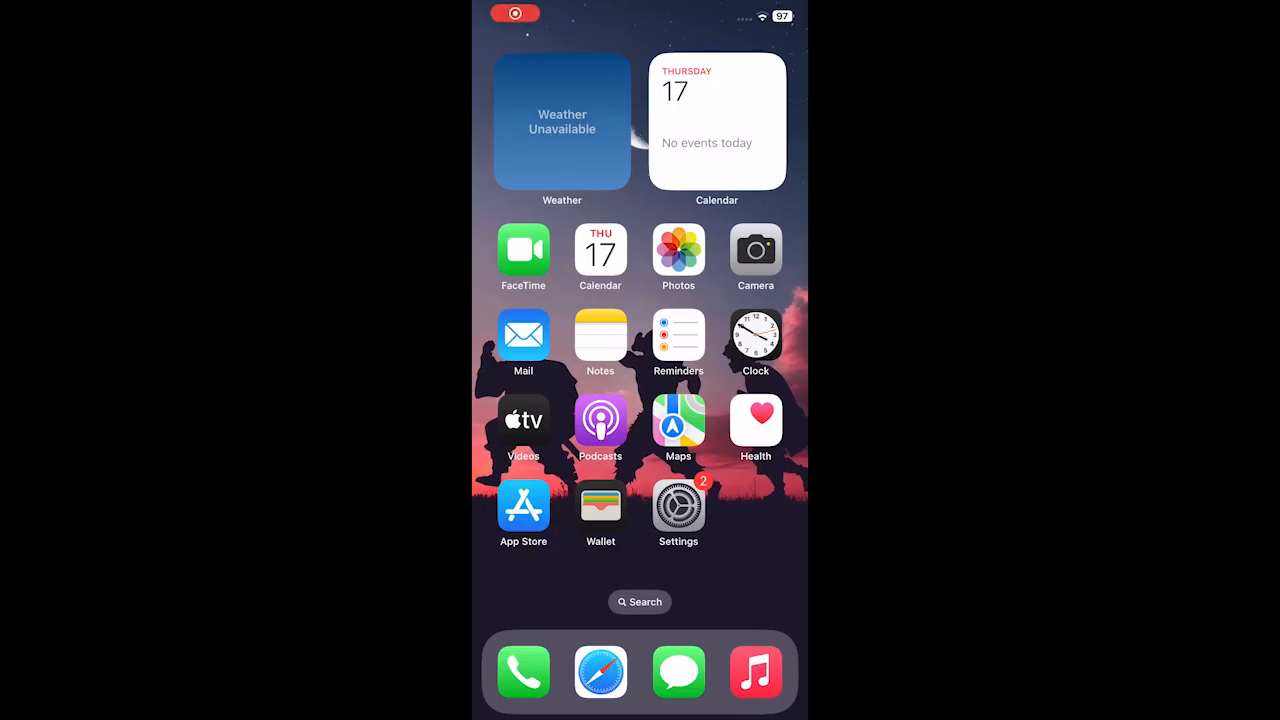
# - Switch off Find My iPhone in Settings and reach the Apple Account password prompt
pyautogui.click(678, 500)
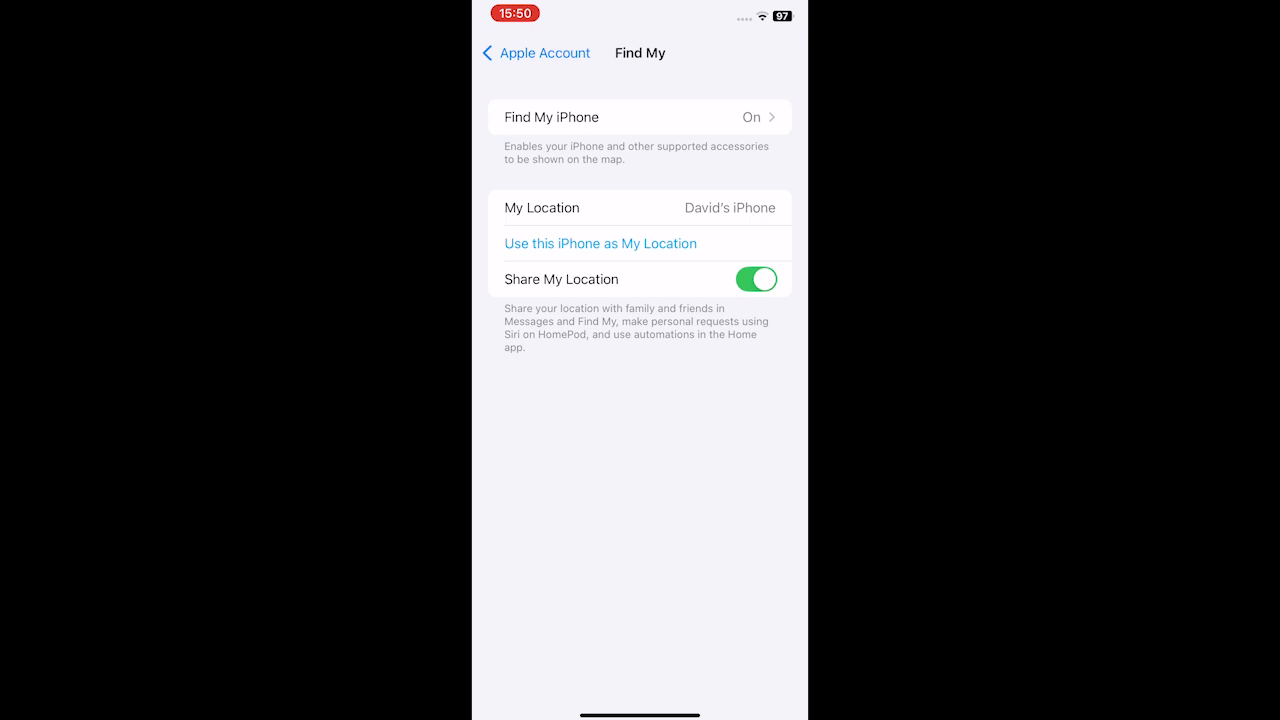
pyautogui.click(640, 116)
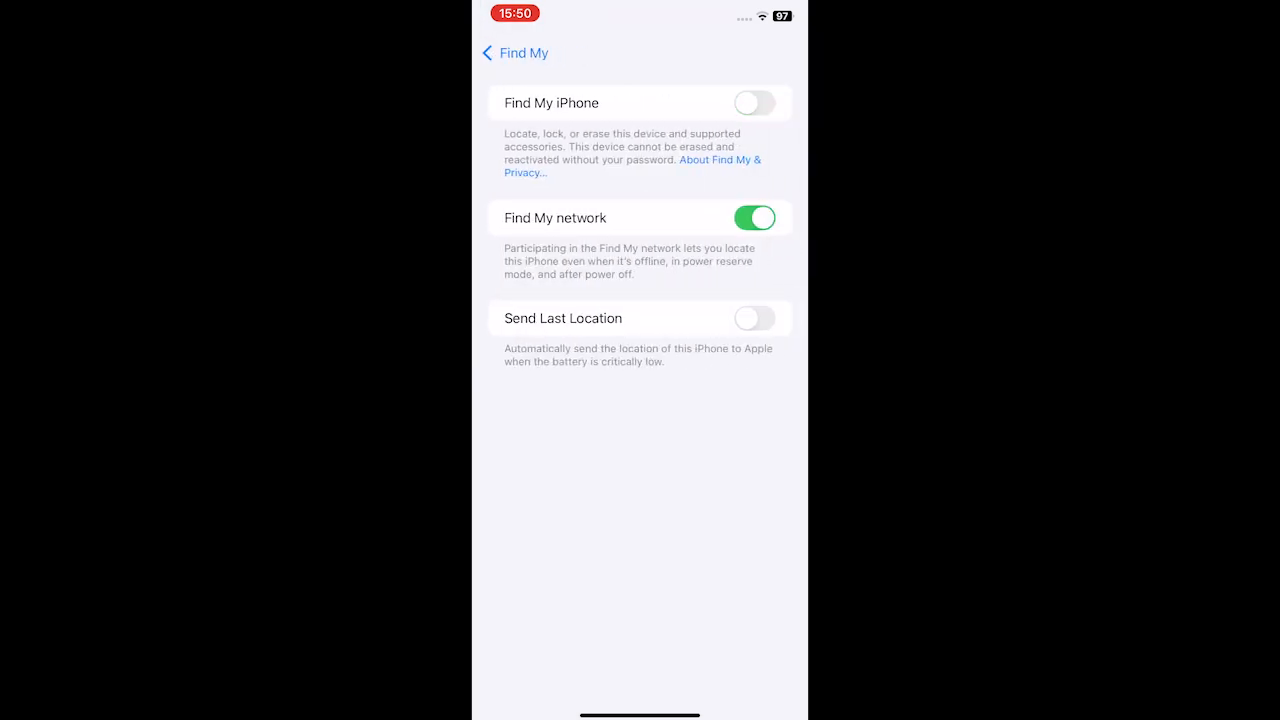
pyautogui.click(752, 102)
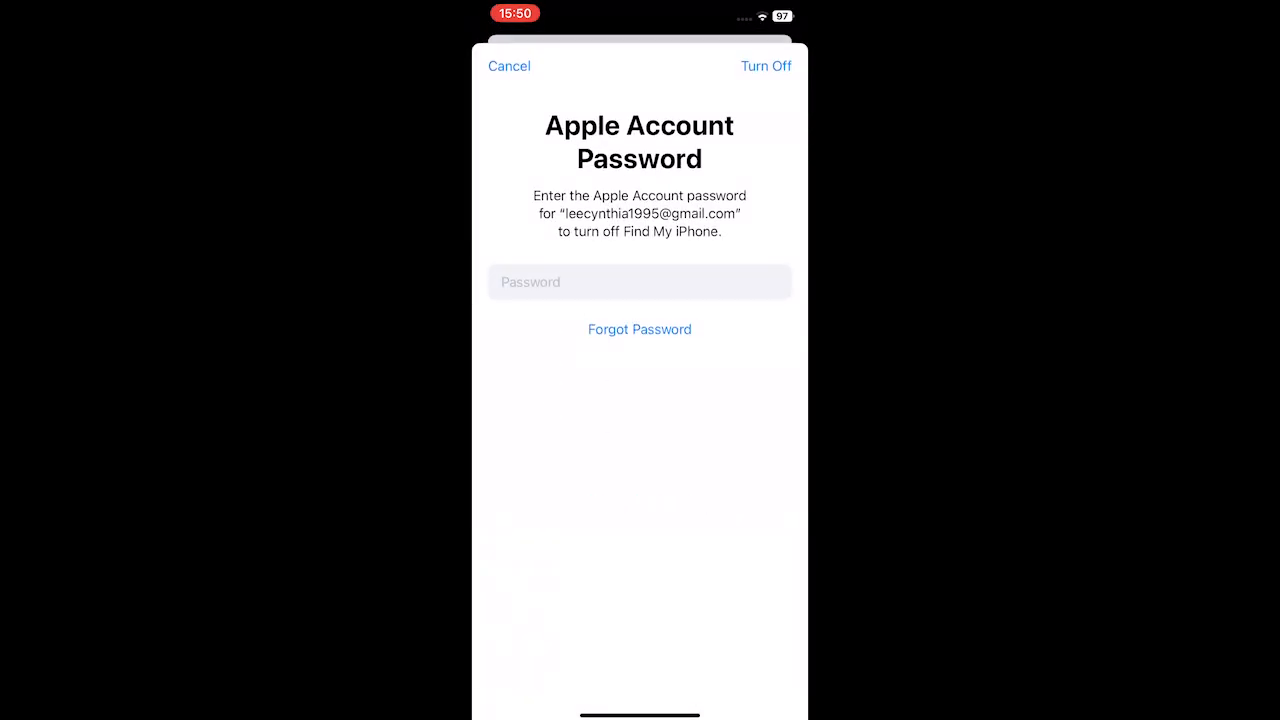
pyautogui.click(764, 66)
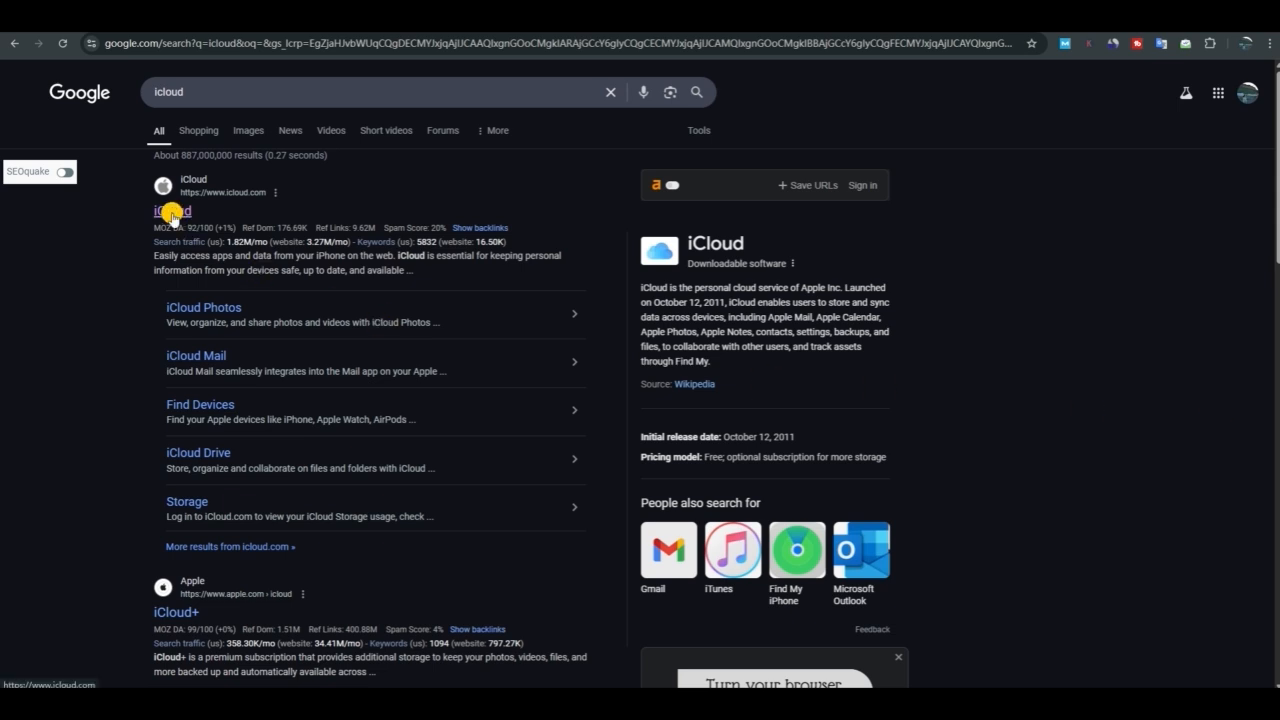
# - Sign in to icloud.com from the search results and go to Find My devices
pyautogui.click(172, 210)
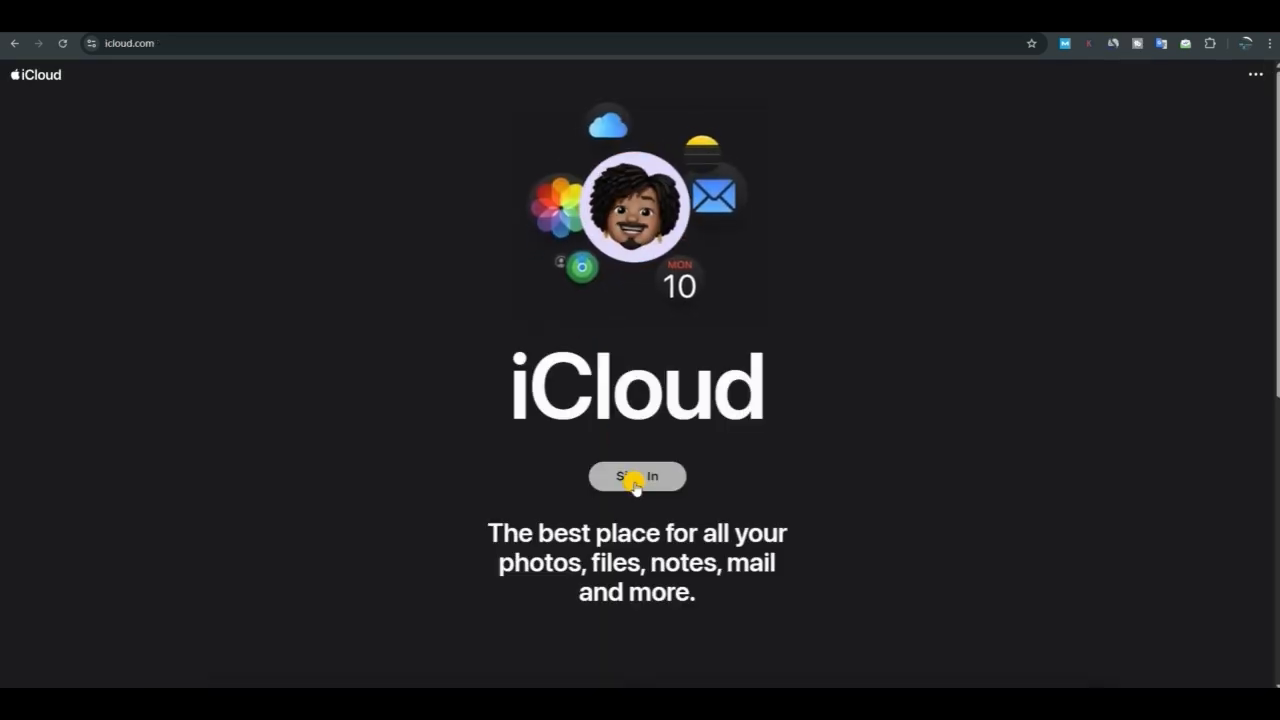
pyautogui.click(636, 476)
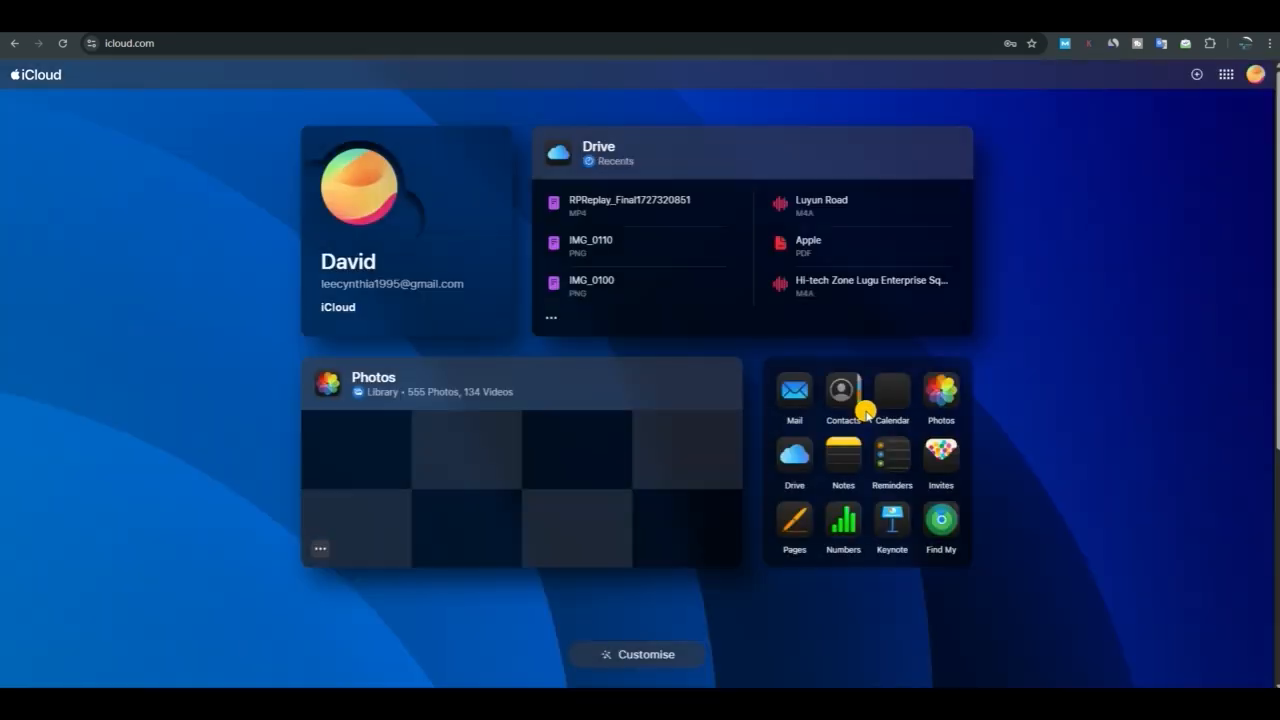
pyautogui.moveTo(940, 520)
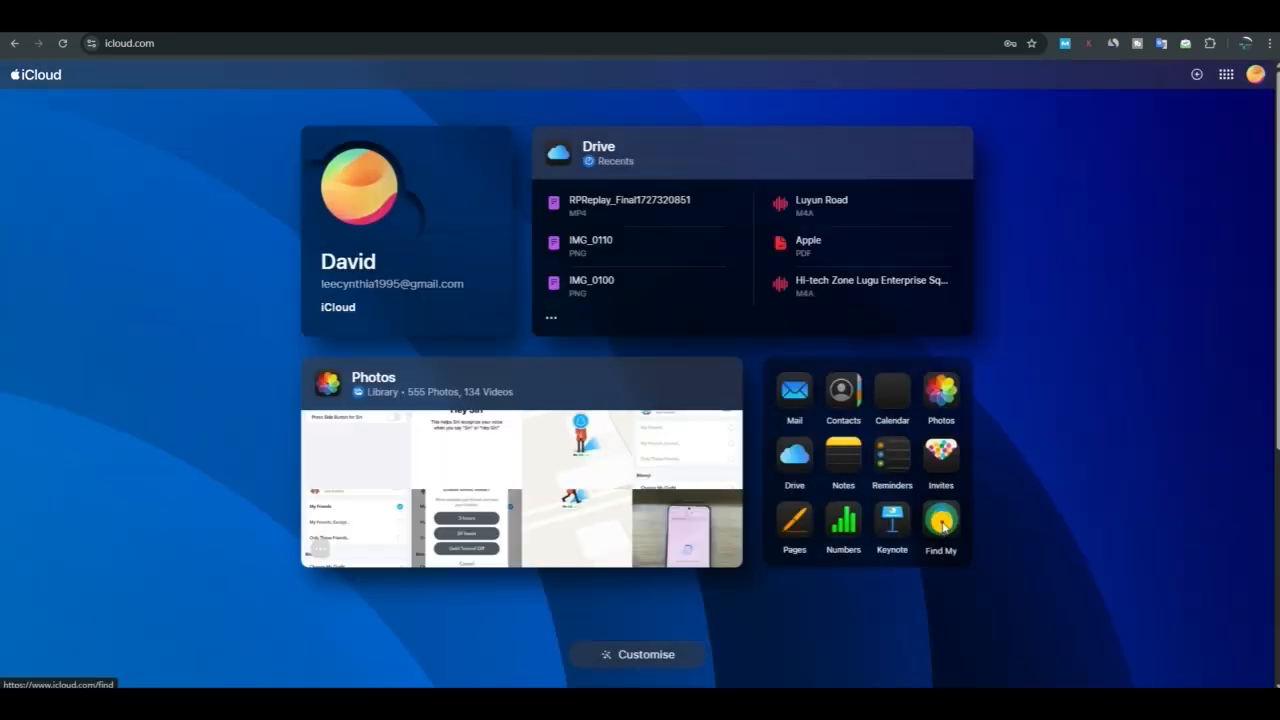
pyautogui.click(940, 520)
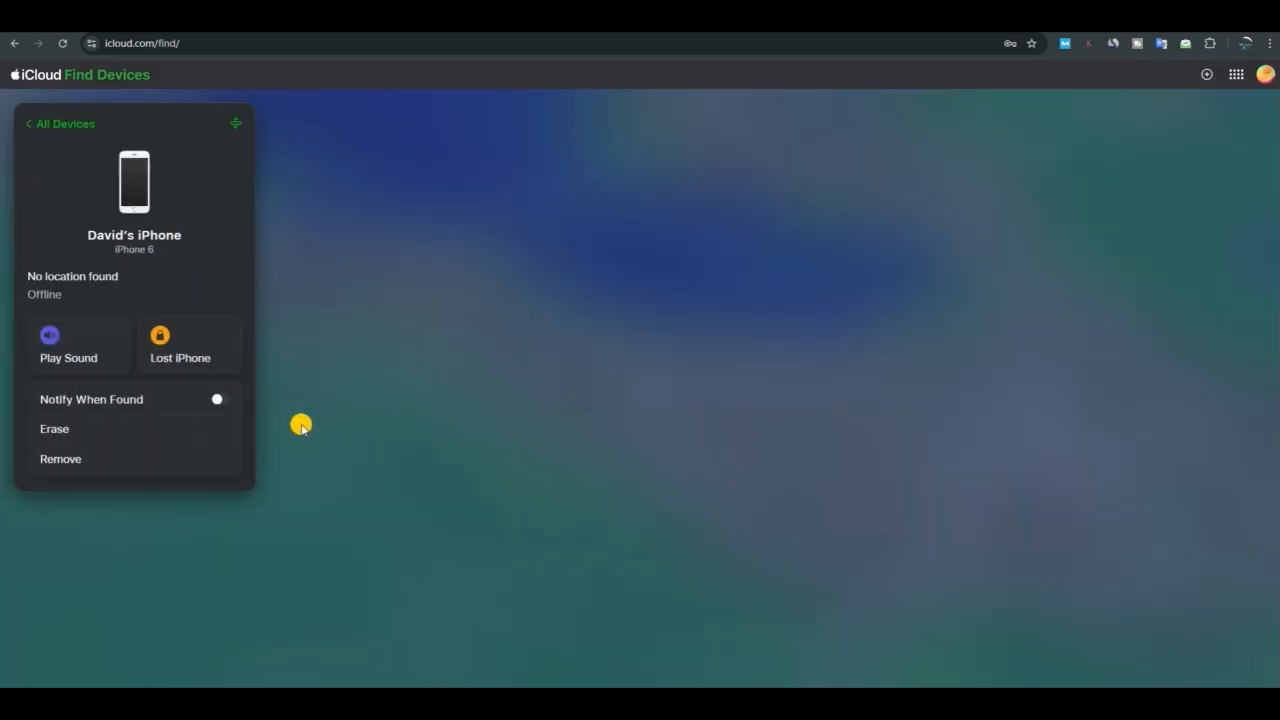
# - Remove the offline iPhone from the Apple Account and confirm the removal
pyautogui.click(60, 458)
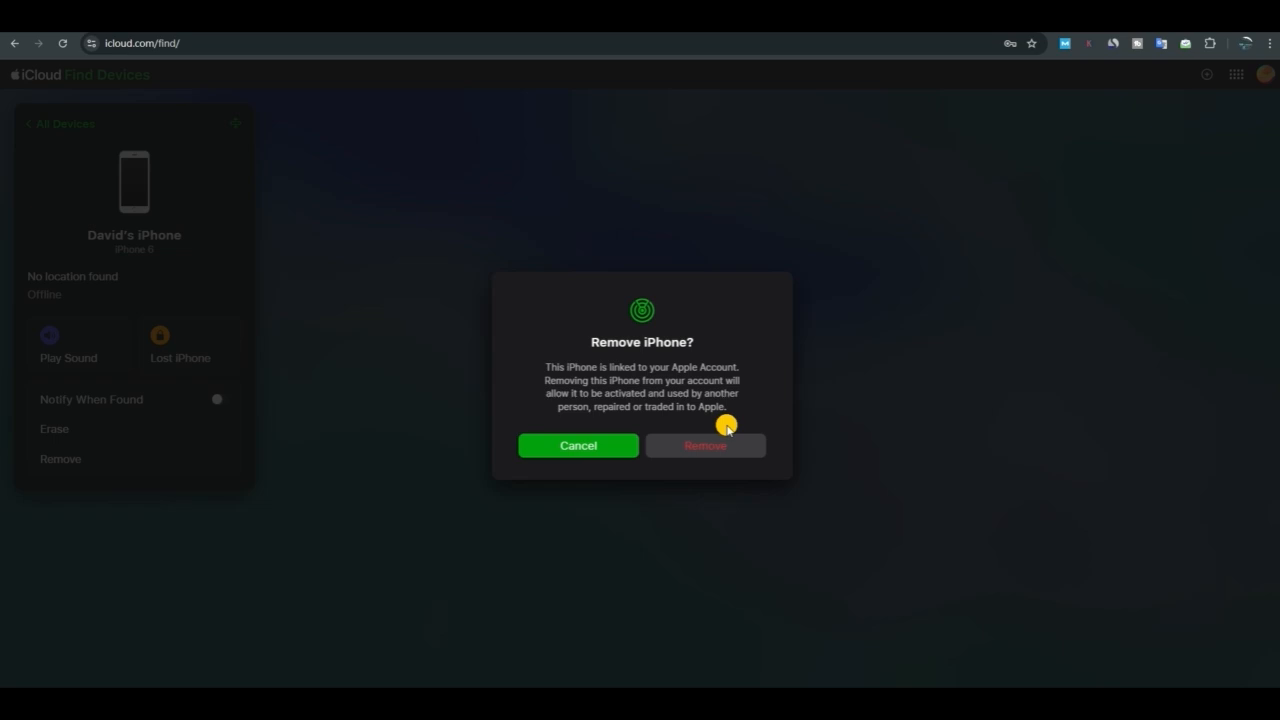
pyautogui.click(704, 444)
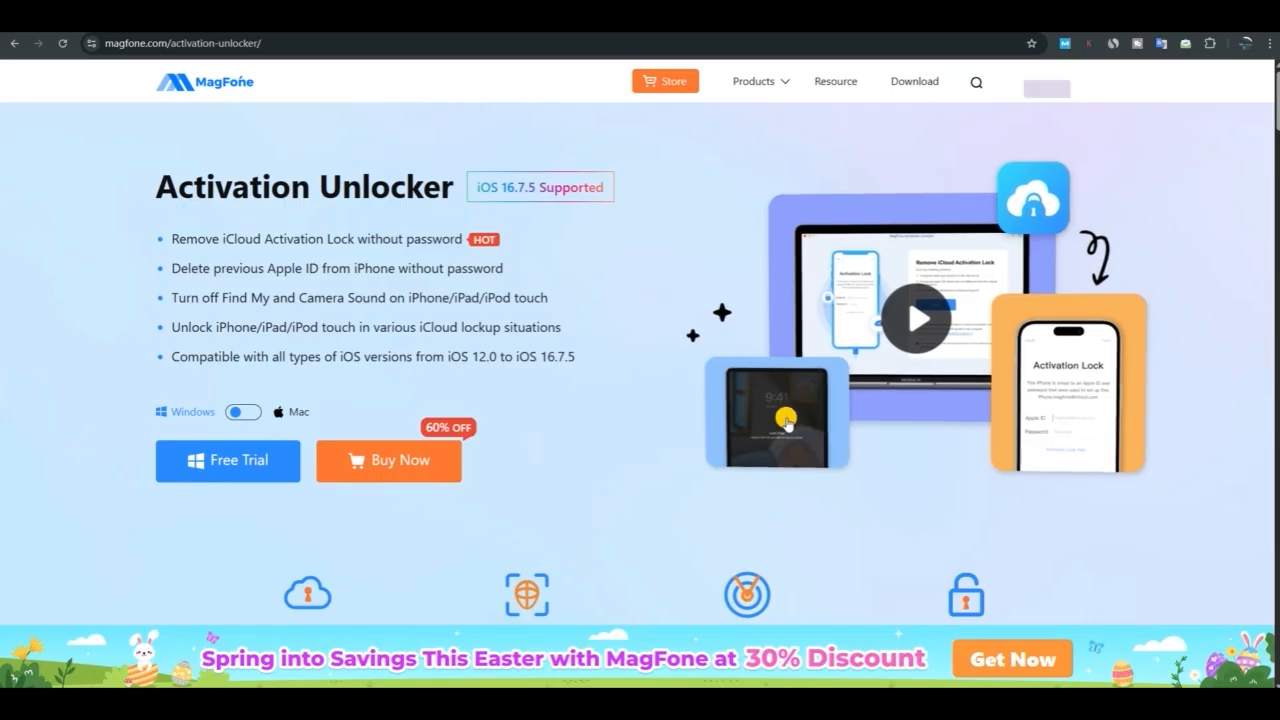
# - Scroll the MagFone Activation Unlocker page through its iCloud lockup situation cards
pyautogui.scroll(-3)
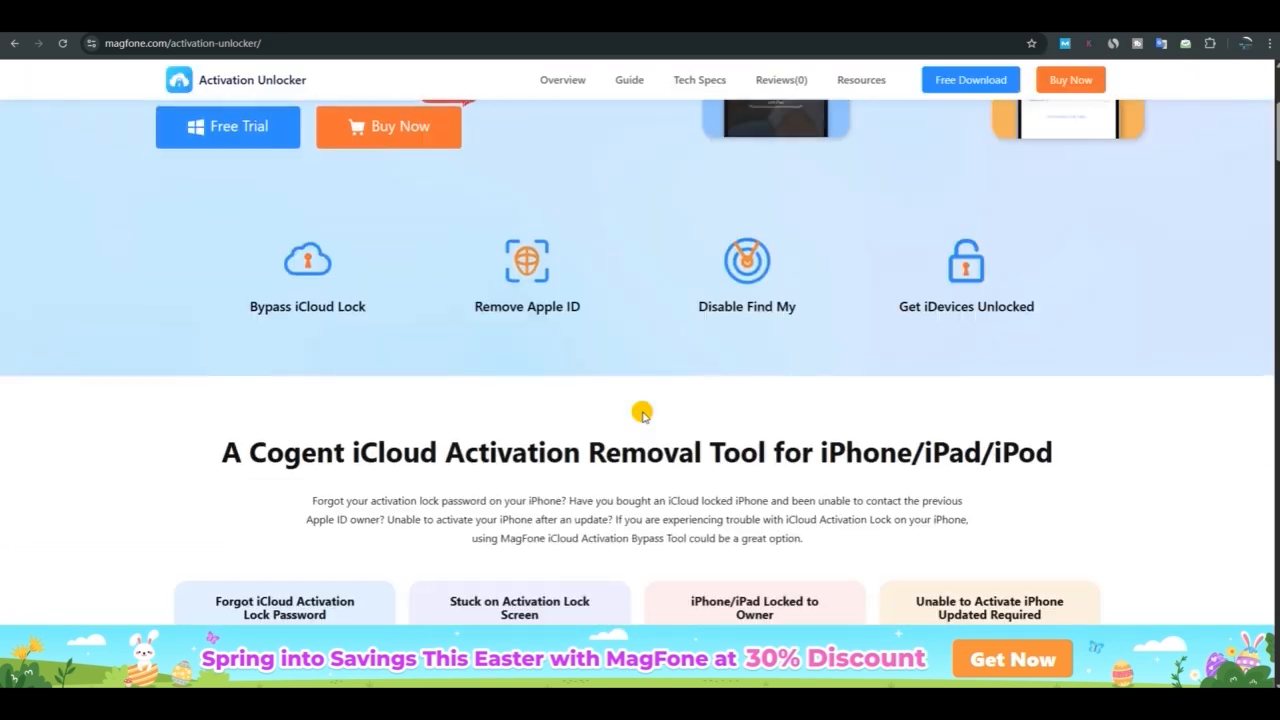
pyautogui.scroll(-3)
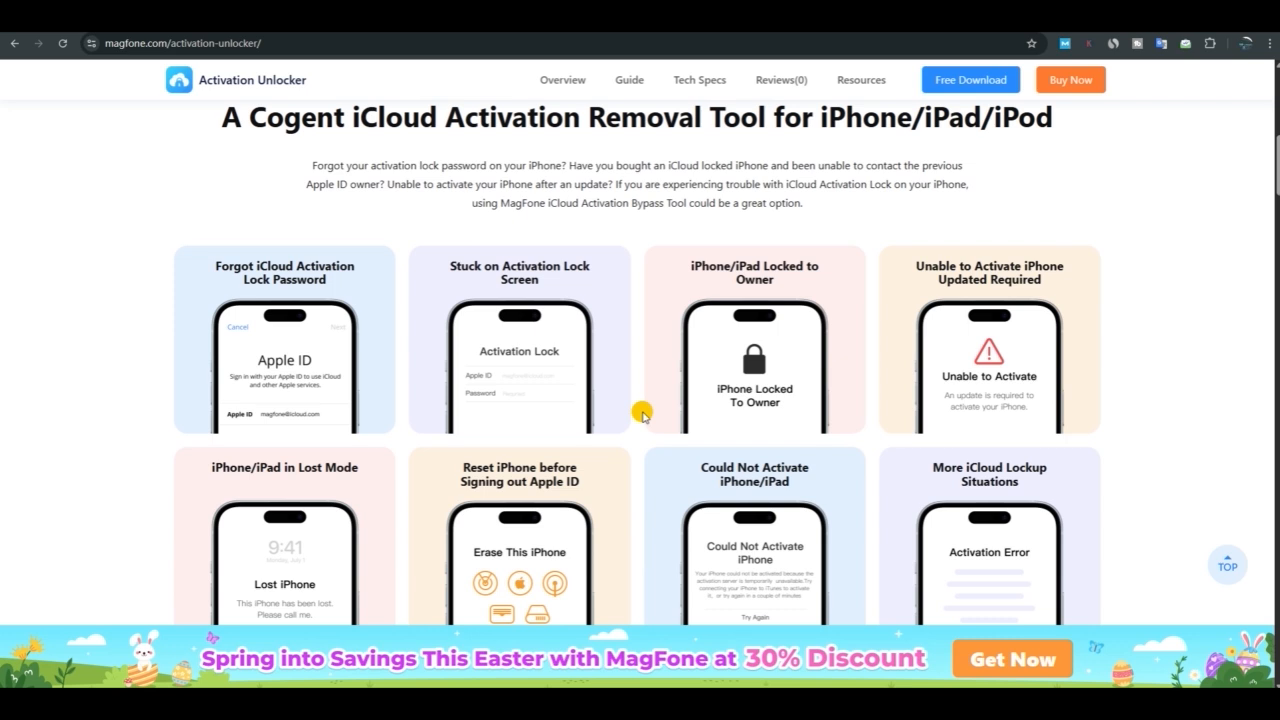
pyautogui.scroll(3)
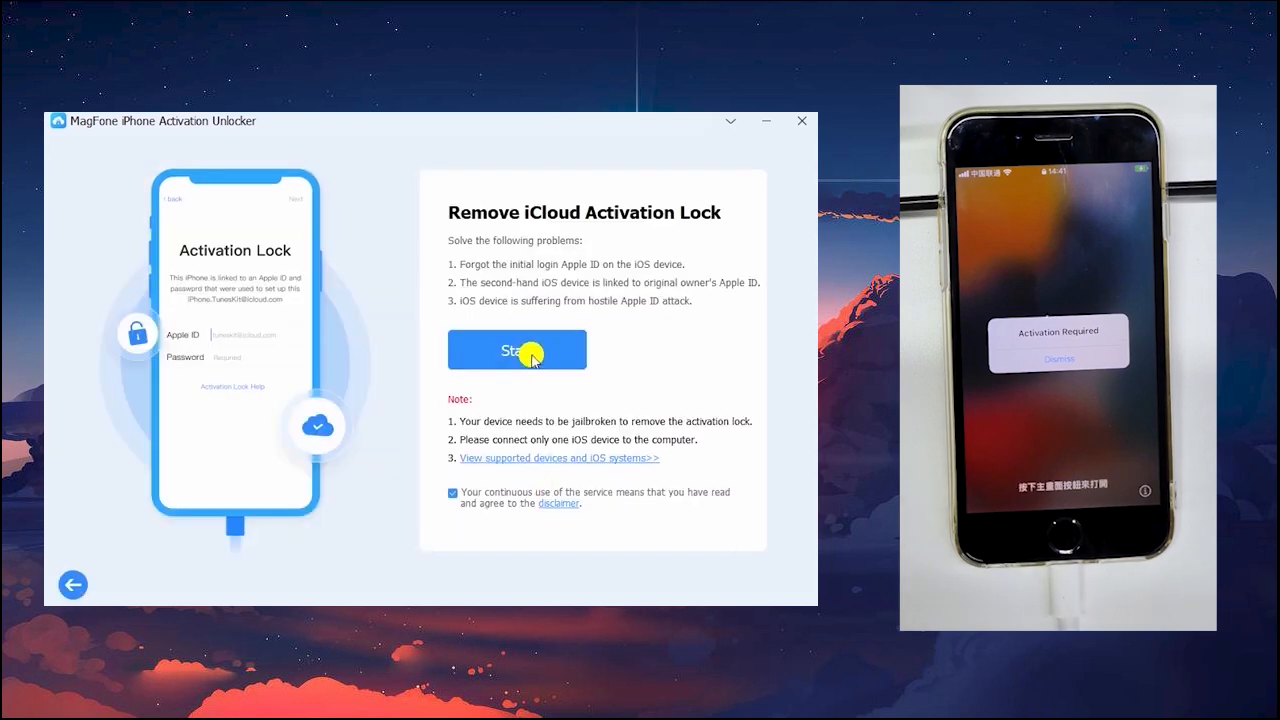
# - Start Remove iCloud Activation Lock and put the iPhone into DFU mode for the jailbreak
pyautogui.click(516, 348)
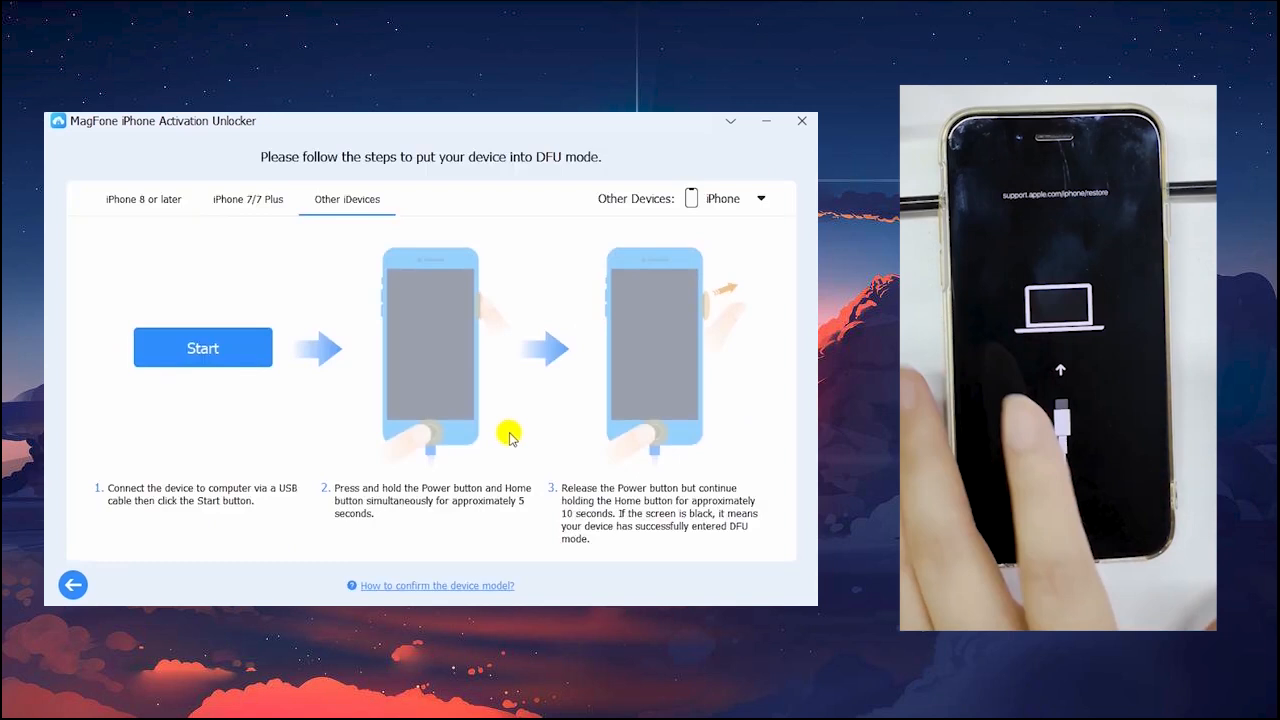
pyautogui.click(202, 348)
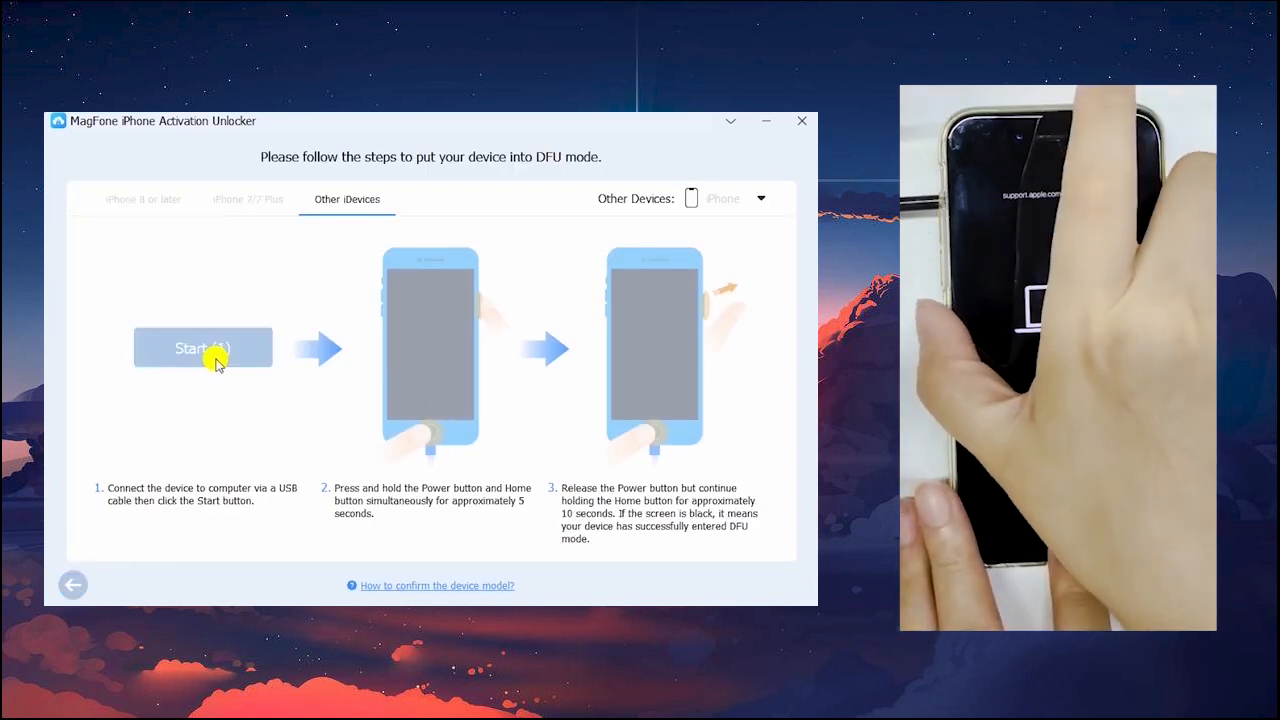
pyautogui.click(204, 348)
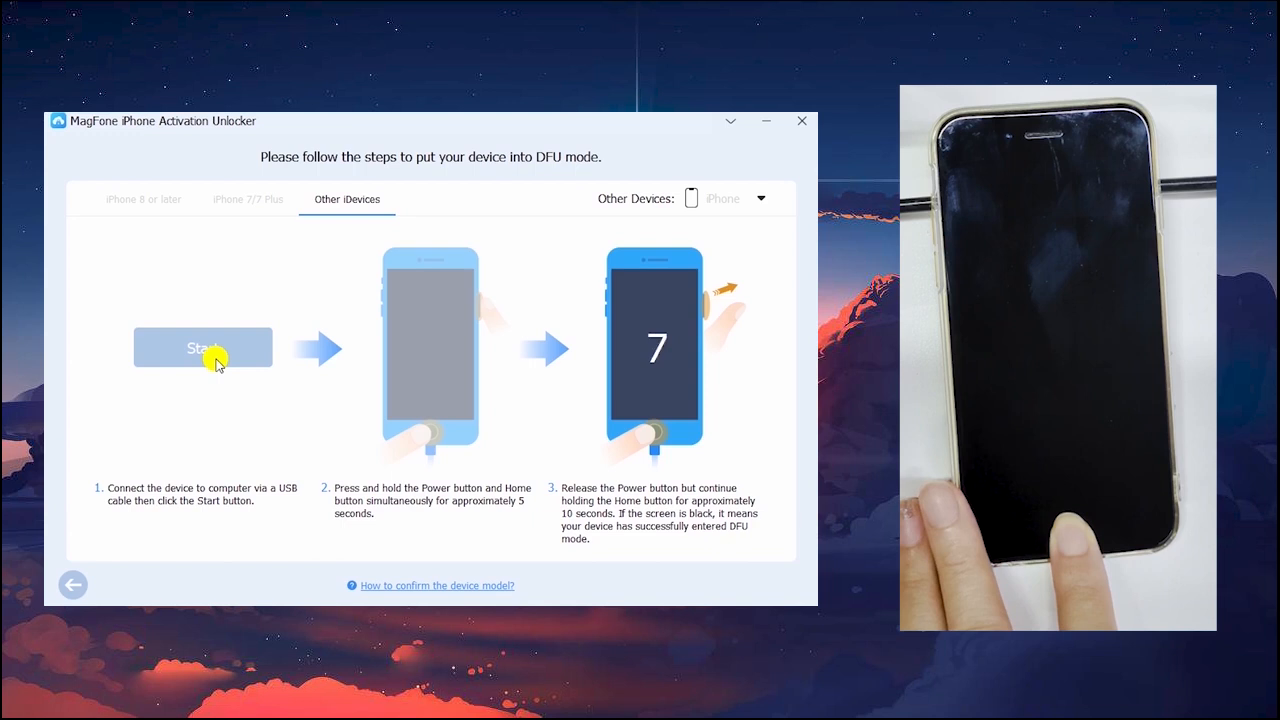
pyautogui.click(204, 348)
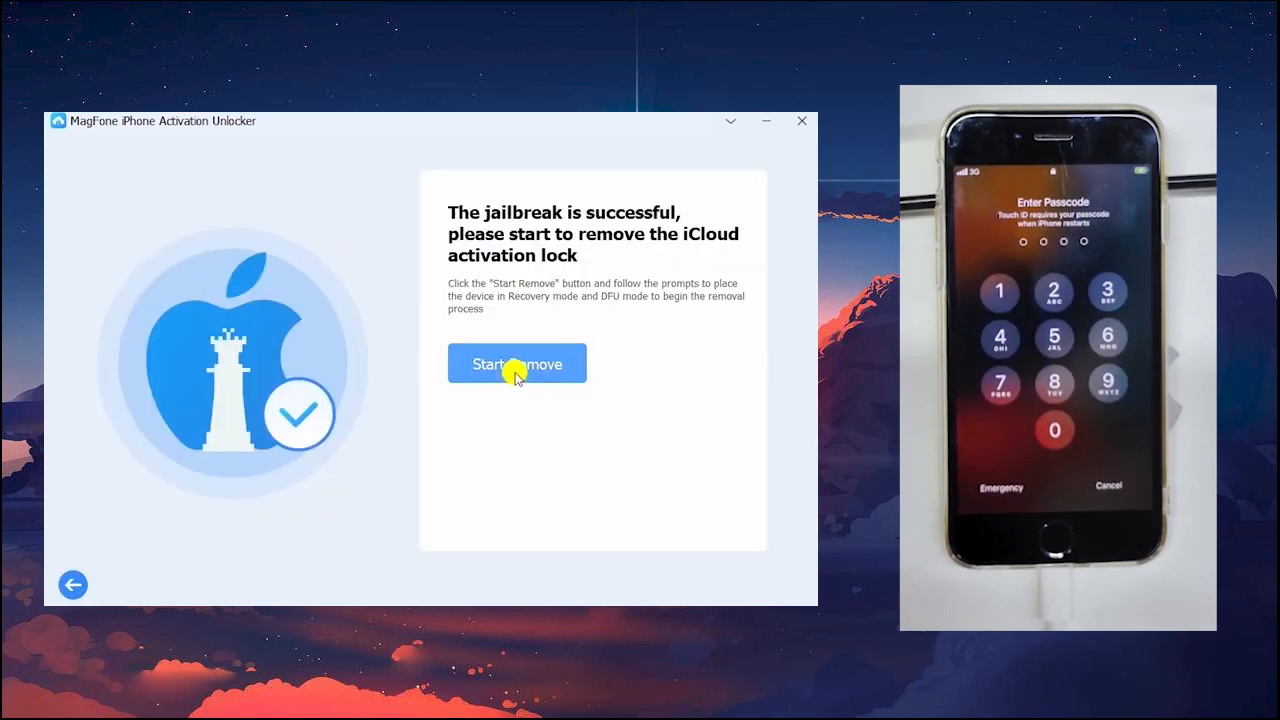
# - Start Remove, re-enter DFU mode and begin the activation lock removal at 0.00%
pyautogui.click(516, 364)
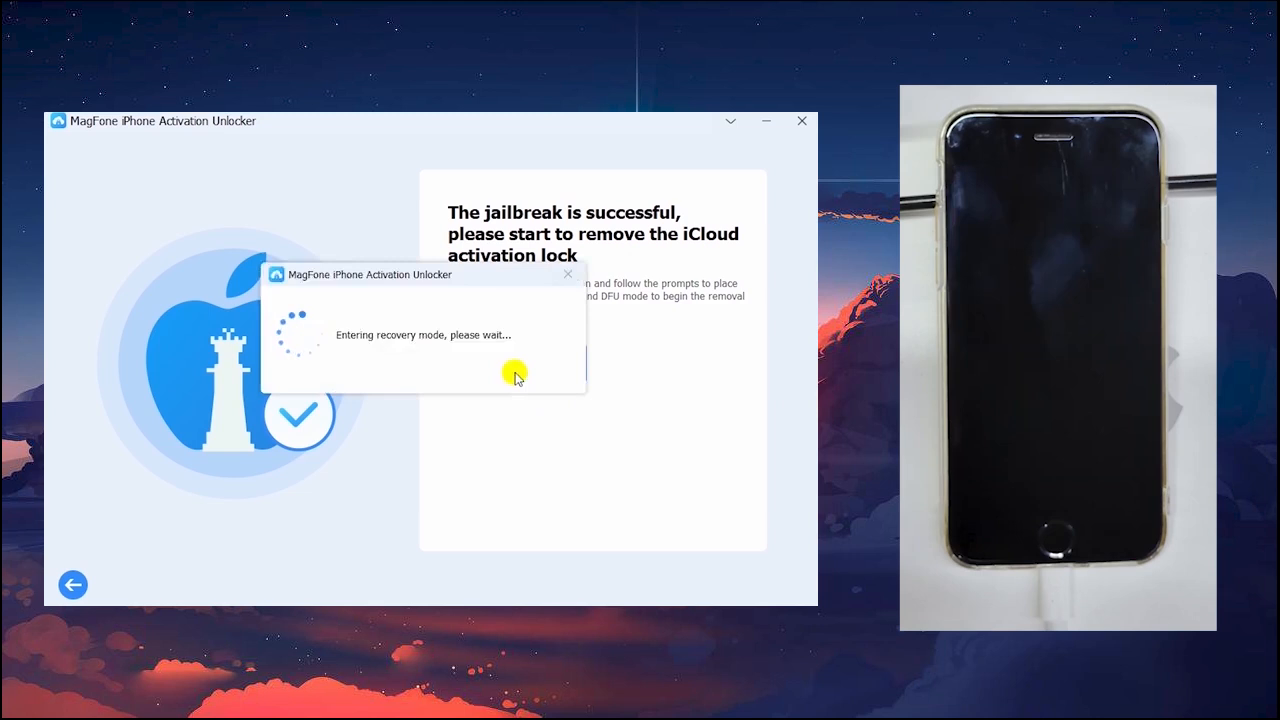
pyautogui.moveTo(530, 376)
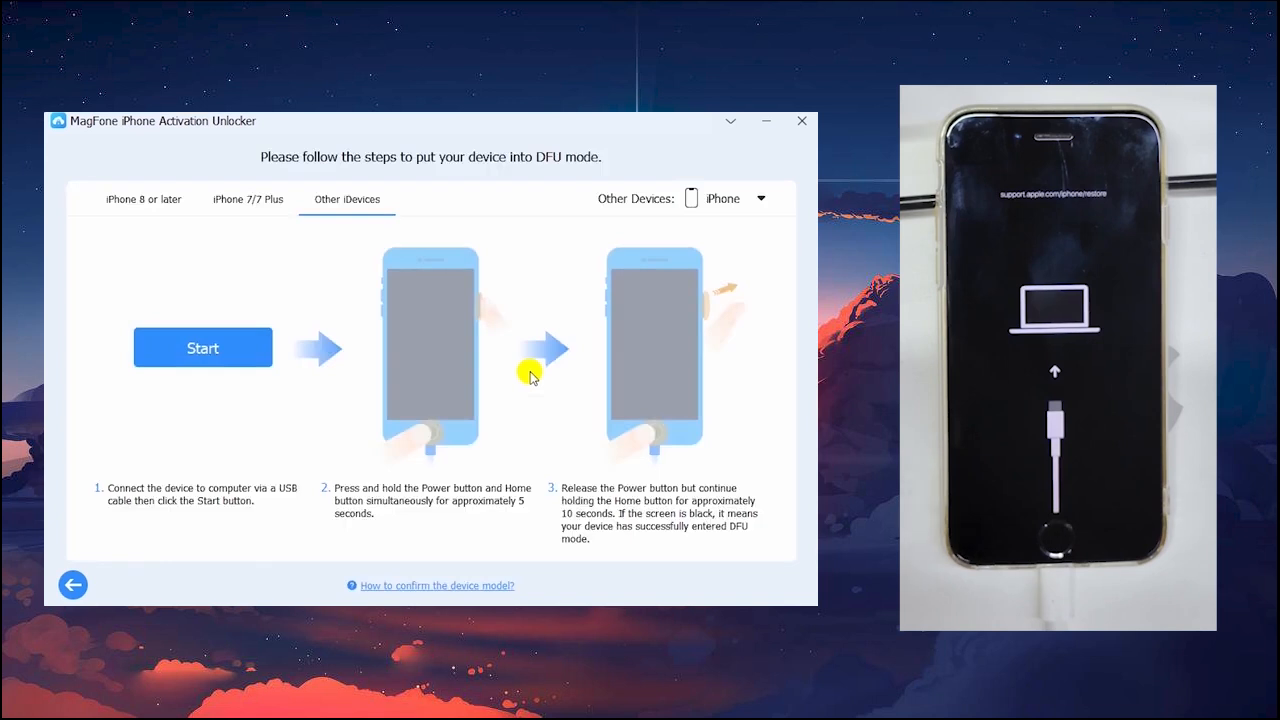
pyautogui.click(202, 348)
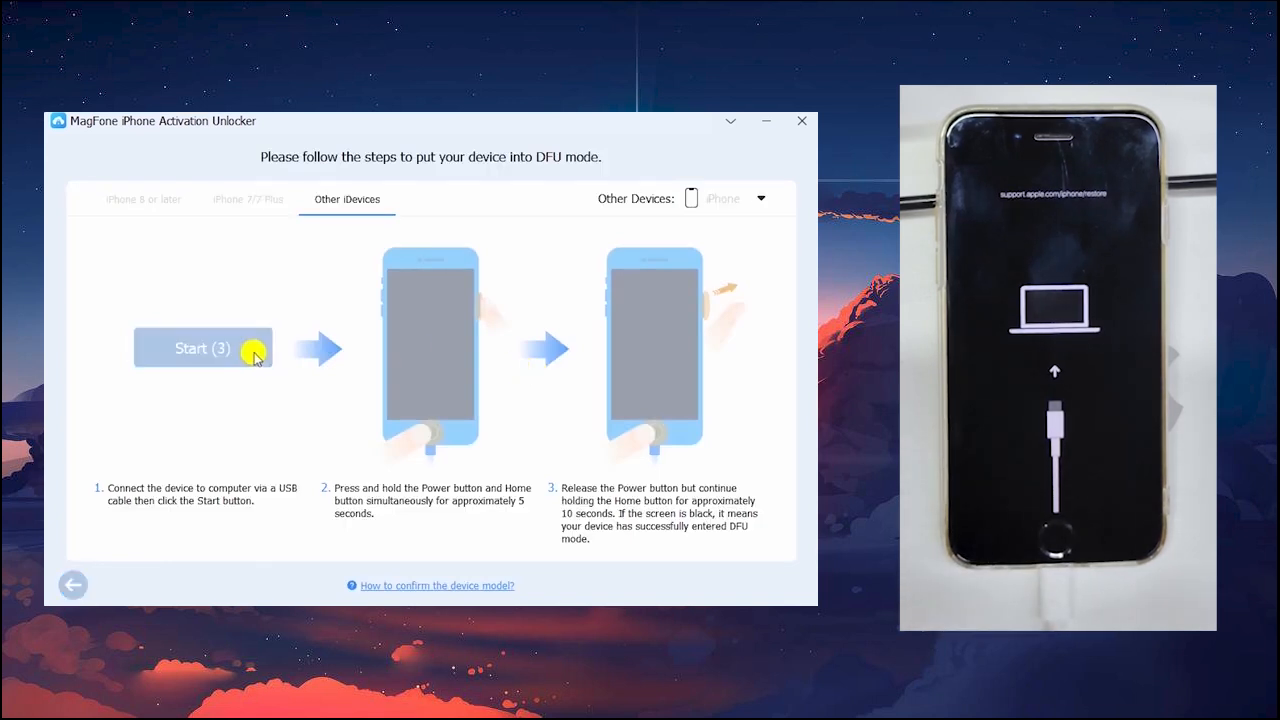
pyautogui.click(204, 348)
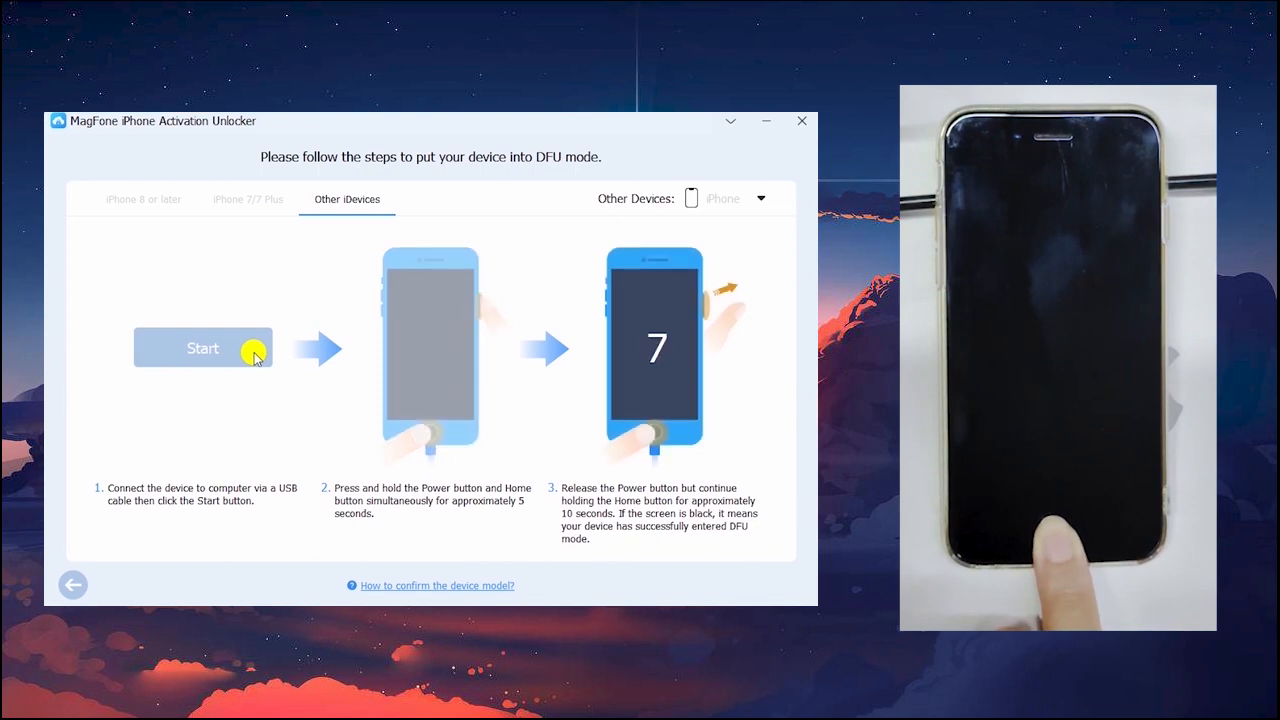
pyautogui.click(204, 348)
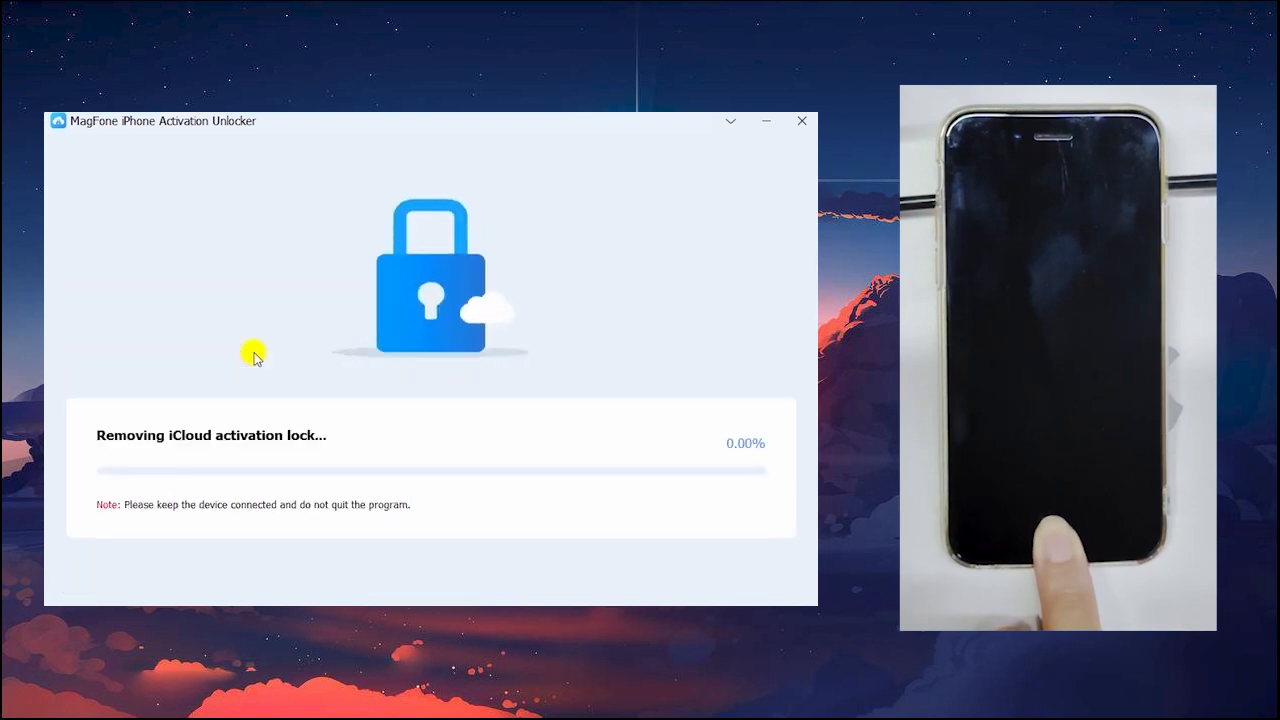